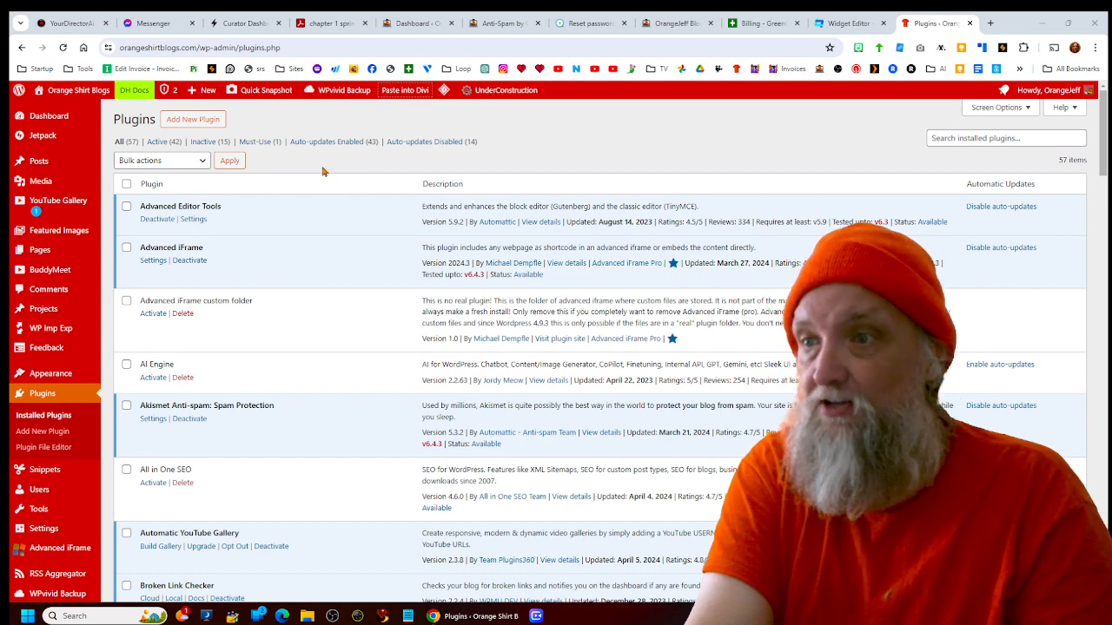
Step: From Add New Plugin's upload form, choose admin-site-enhancements.6.9.7.zip from Downloads
click(192, 119)
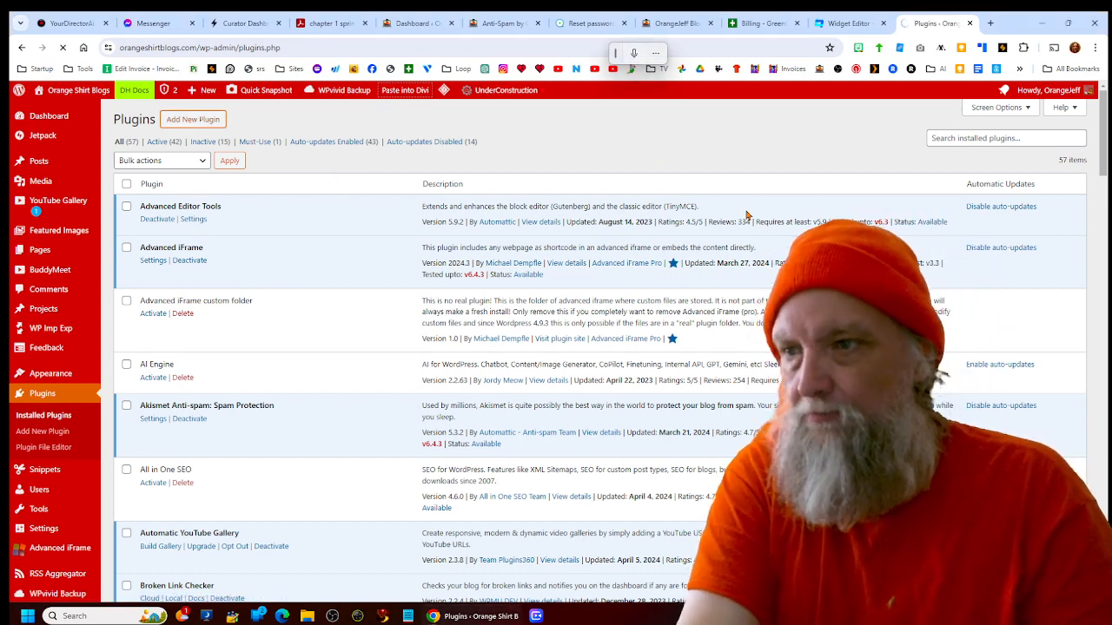
click(193, 119)
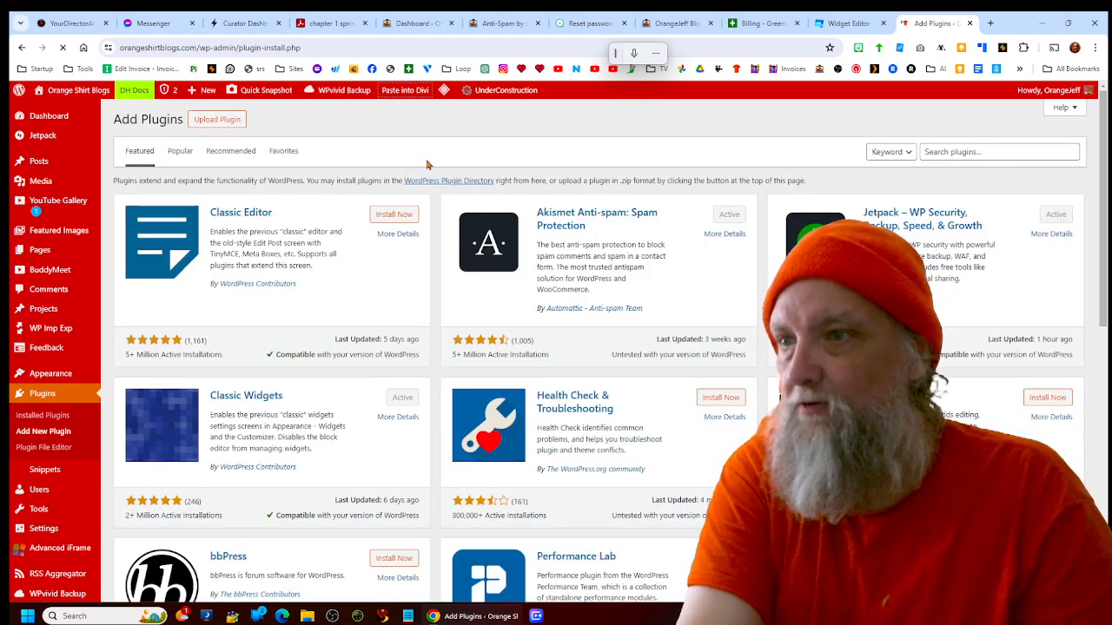
click(218, 119)
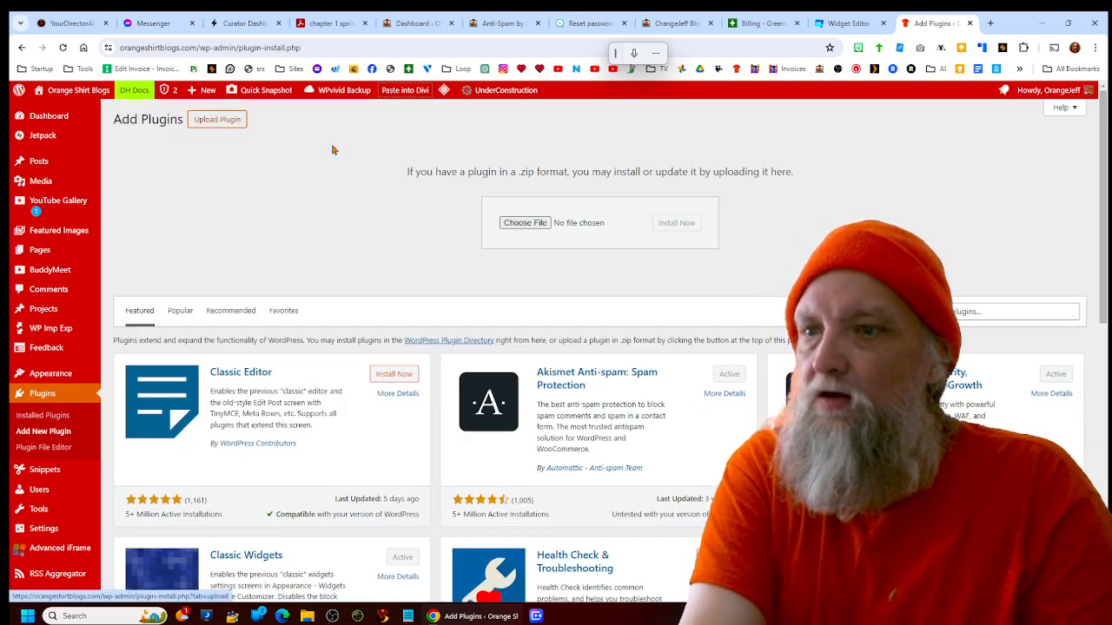
click(525, 222)
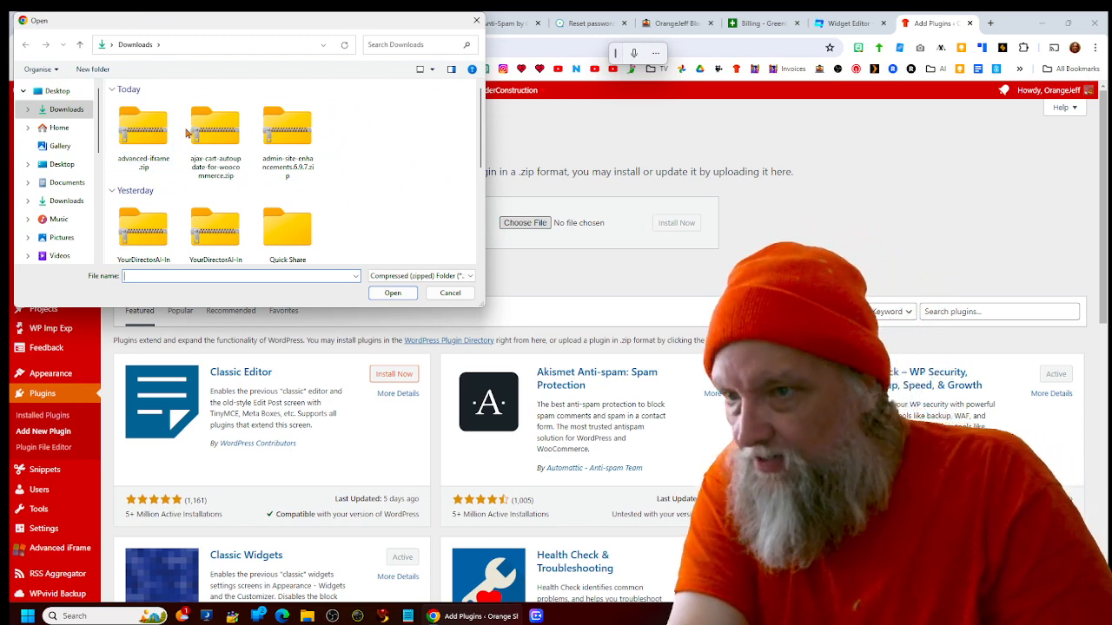
click(286, 139)
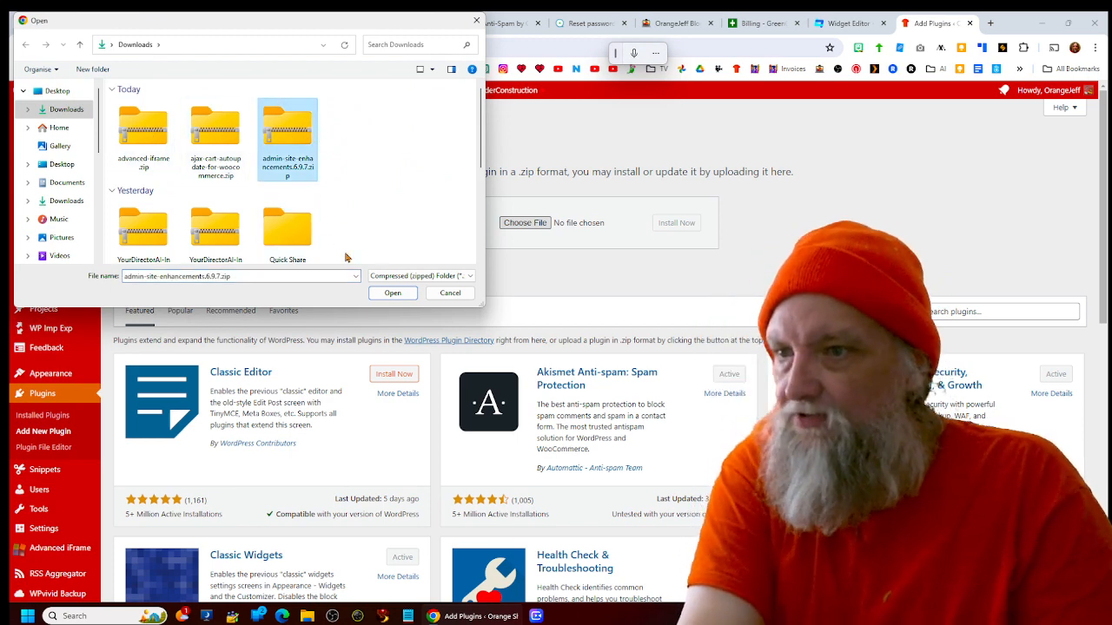
click(392, 292)
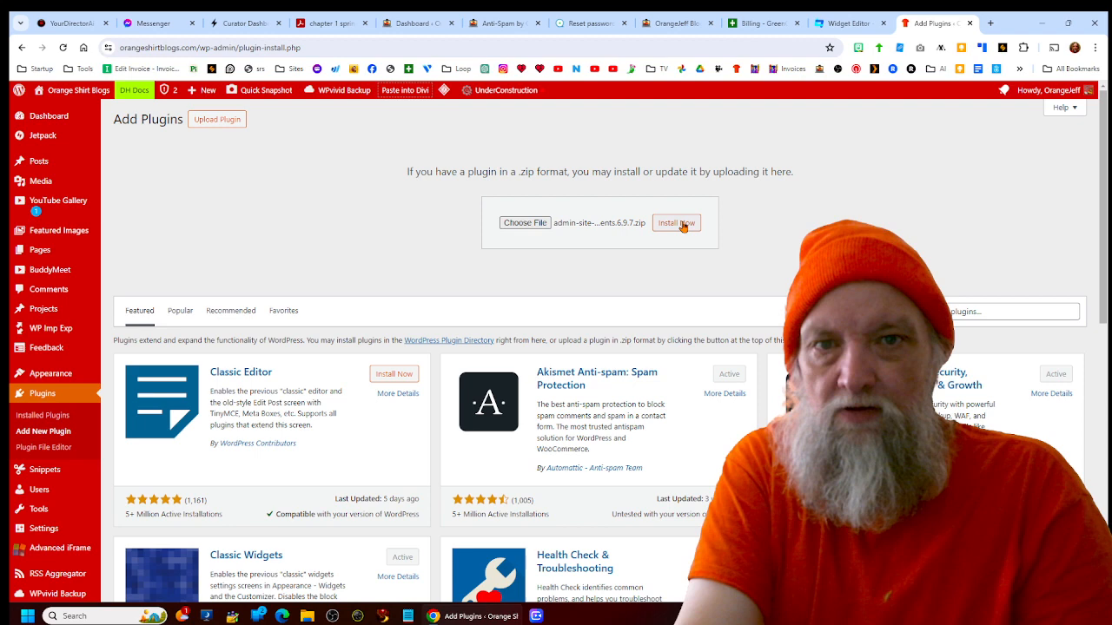
mouse_move(734, 225)
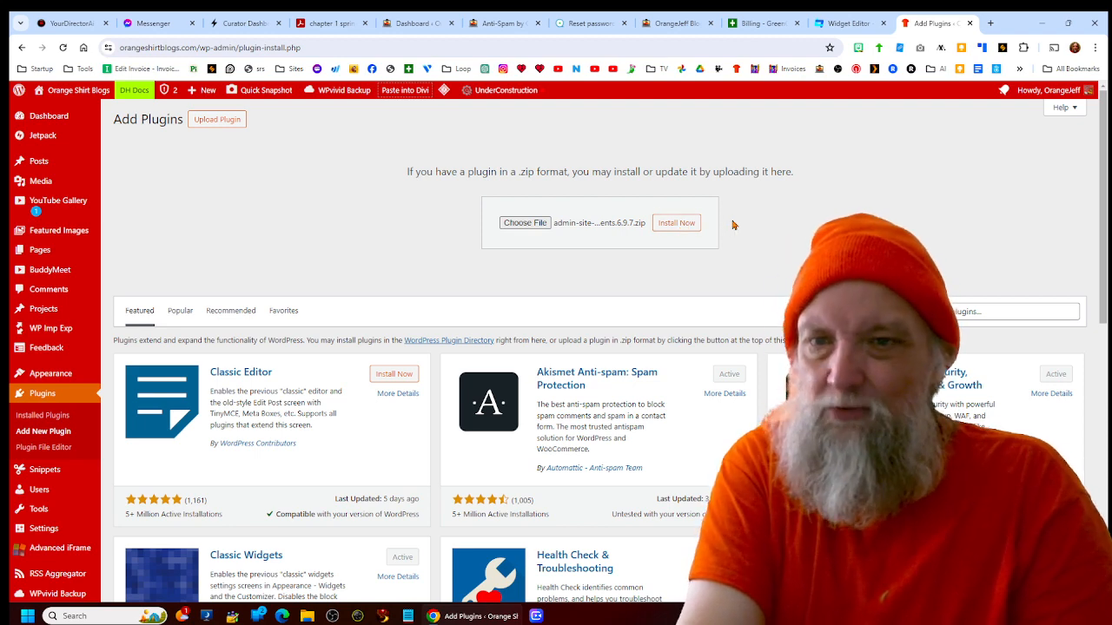